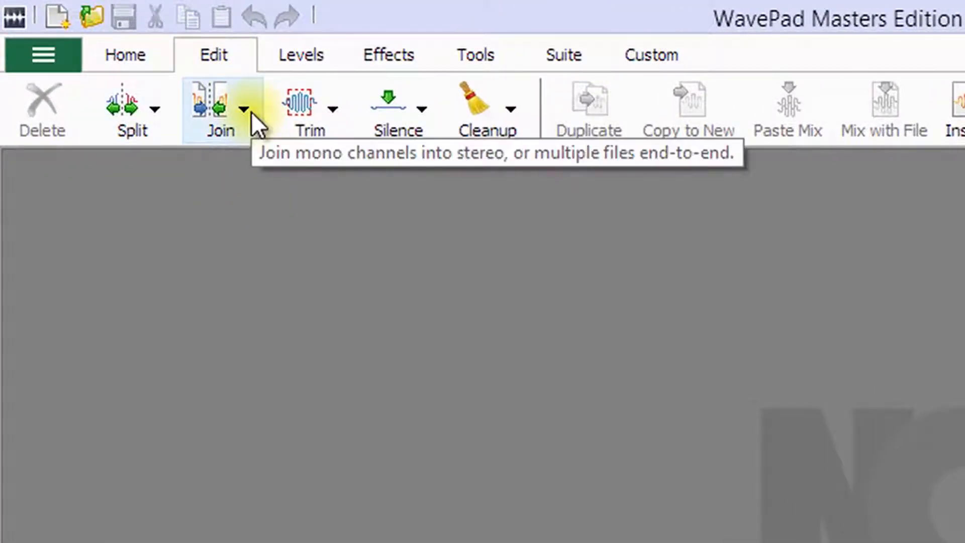
# Reveal the Join options: Batch Join and joining mono files into stereo.
pyautogui.click(245, 111)
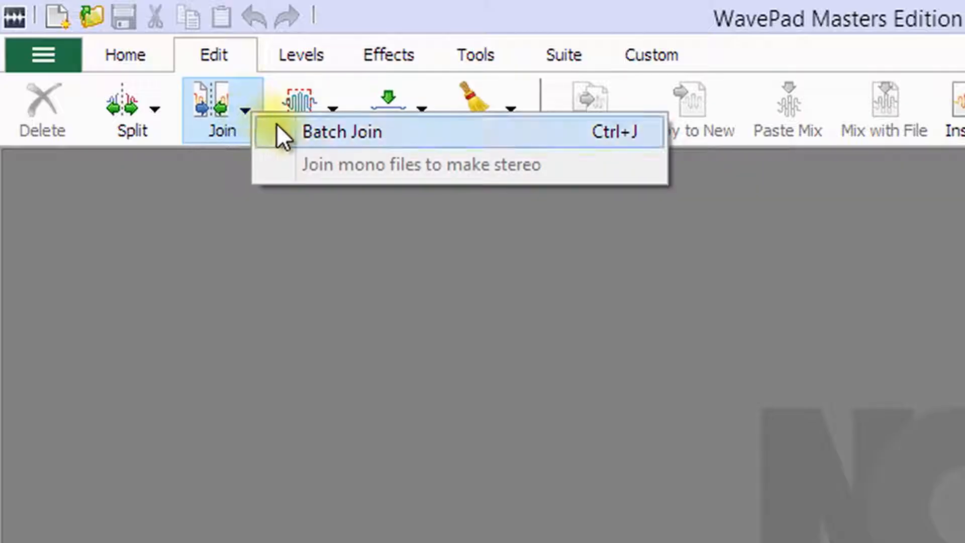
pyautogui.moveTo(286, 172)
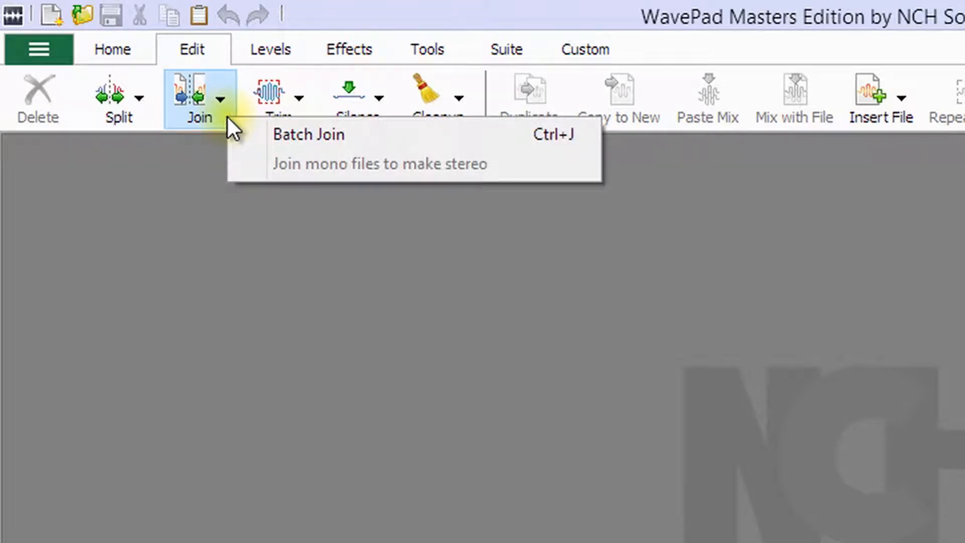
pyautogui.moveTo(403, 141)
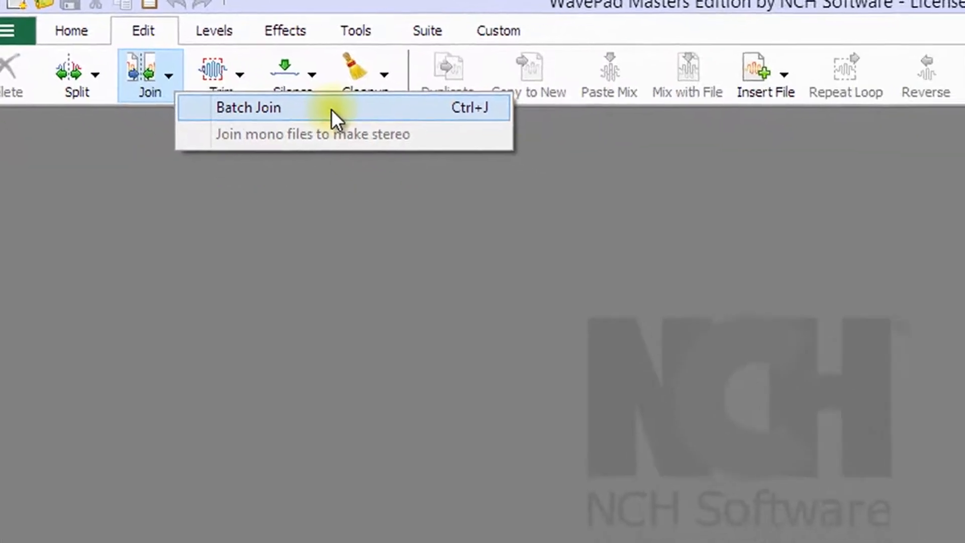
# Load sample 01.mp3, sample 02.mp3 and sample 03.mp3 into Batch Join's available audio.
pyautogui.click(248, 107)
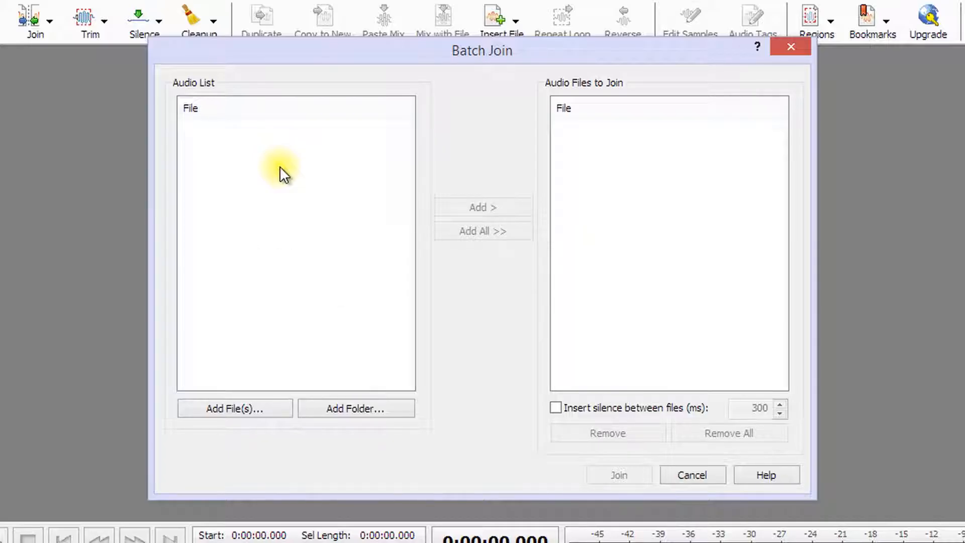
pyautogui.moveTo(226, 251)
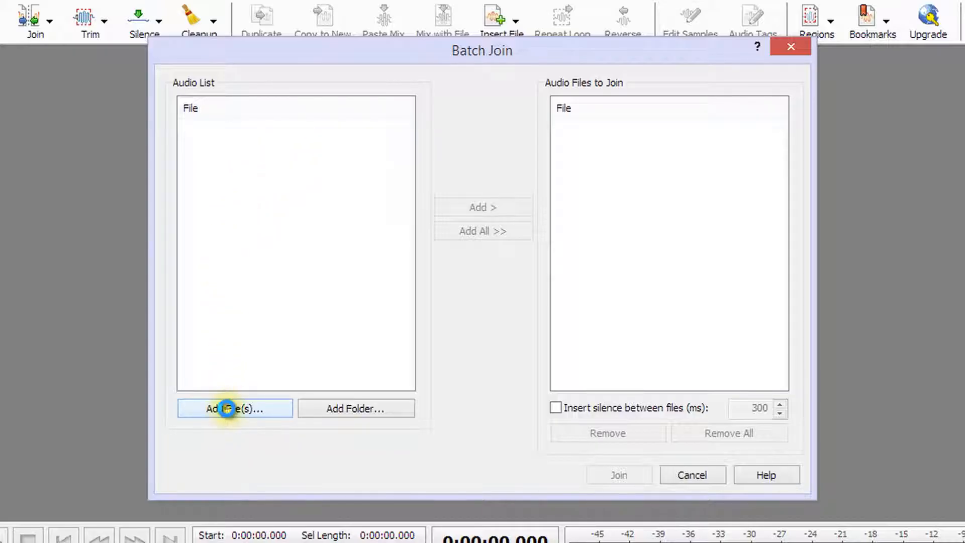
pyautogui.click(234, 408)
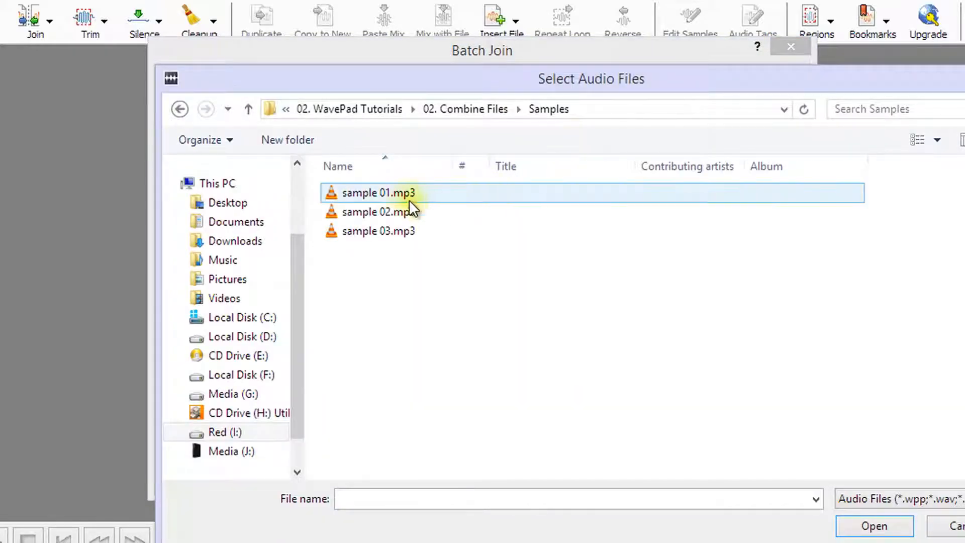
pyautogui.click(378, 212)
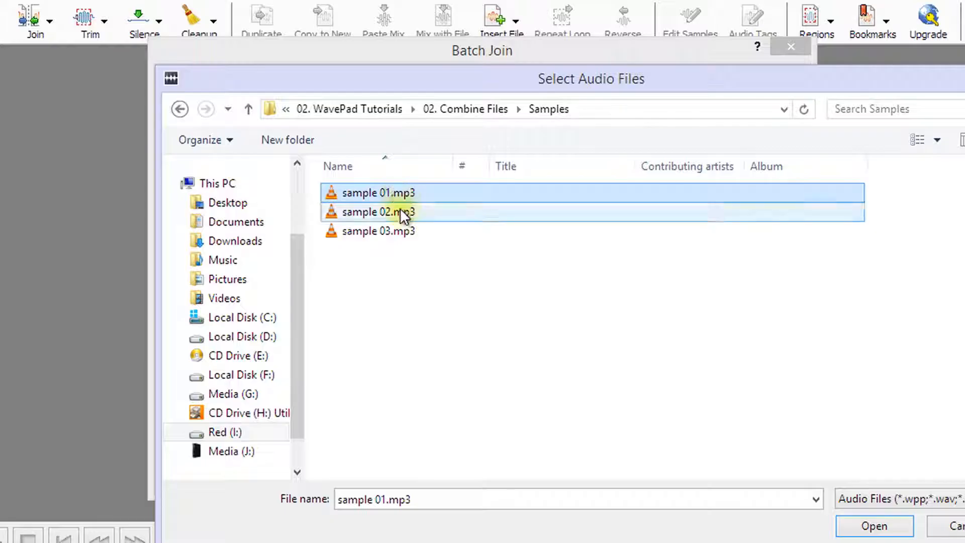
pyautogui.click(379, 231)
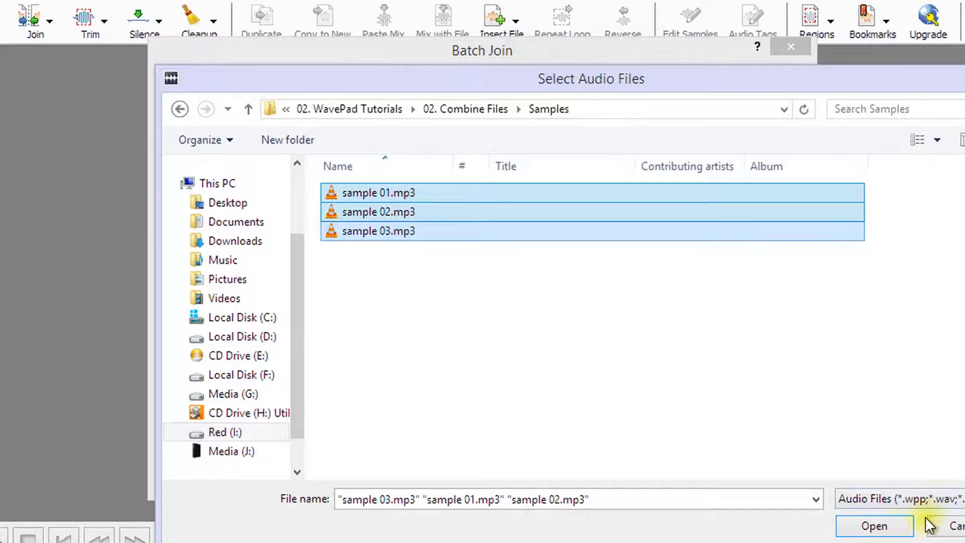
pyautogui.click(874, 526)
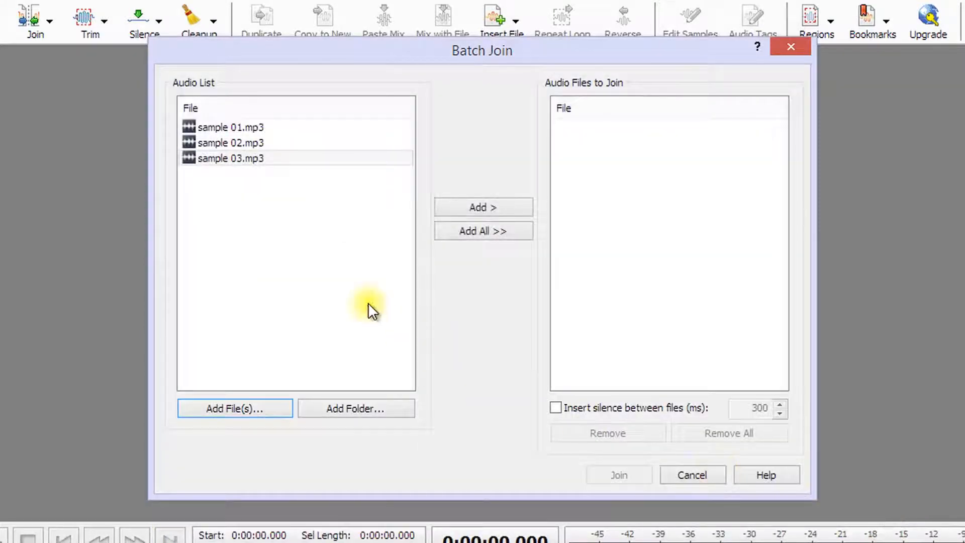
# Browse for a whole folder of audio, then abandon it without adding anything.
pyautogui.click(355, 408)
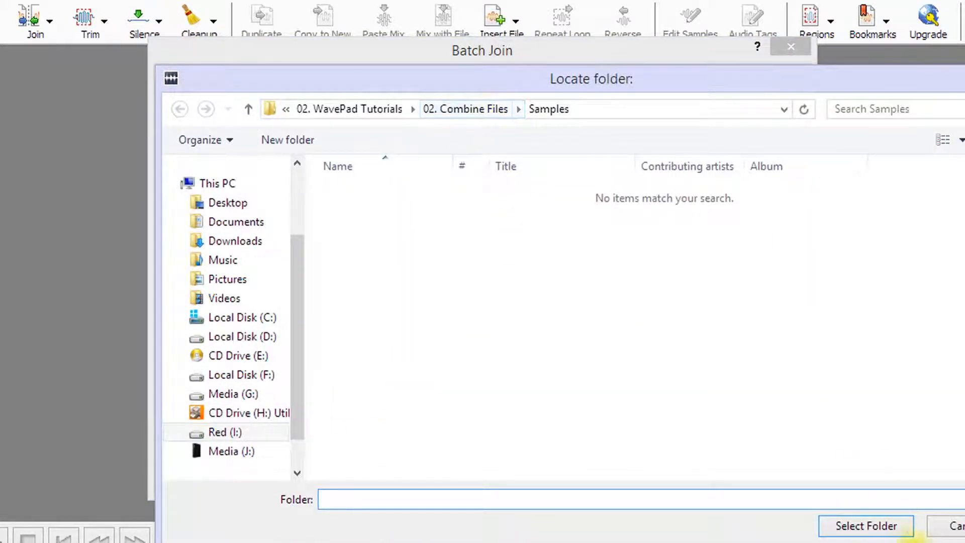
pyautogui.click(866, 526)
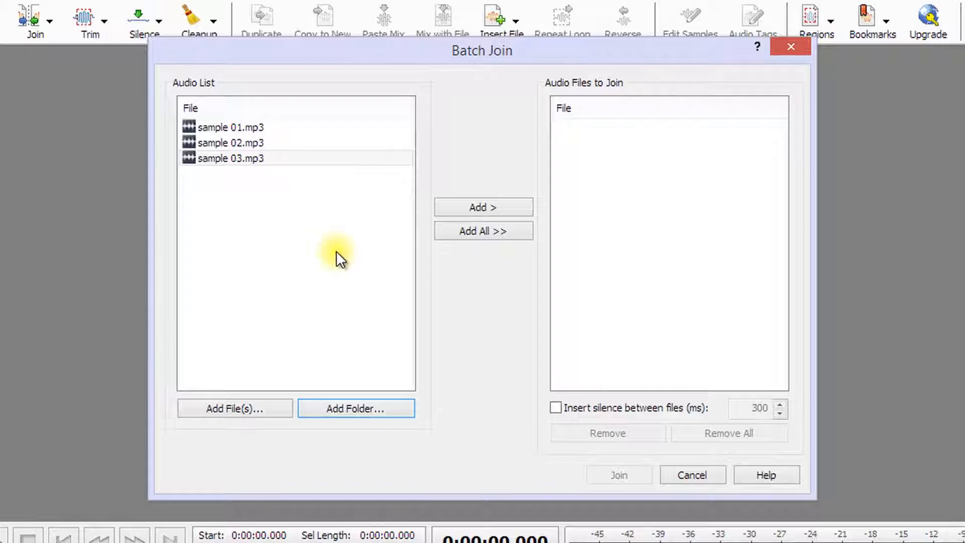
# Queue sample 01, then all three samples, and reverse them to 03, 02, 01.
pyautogui.click(231, 127)
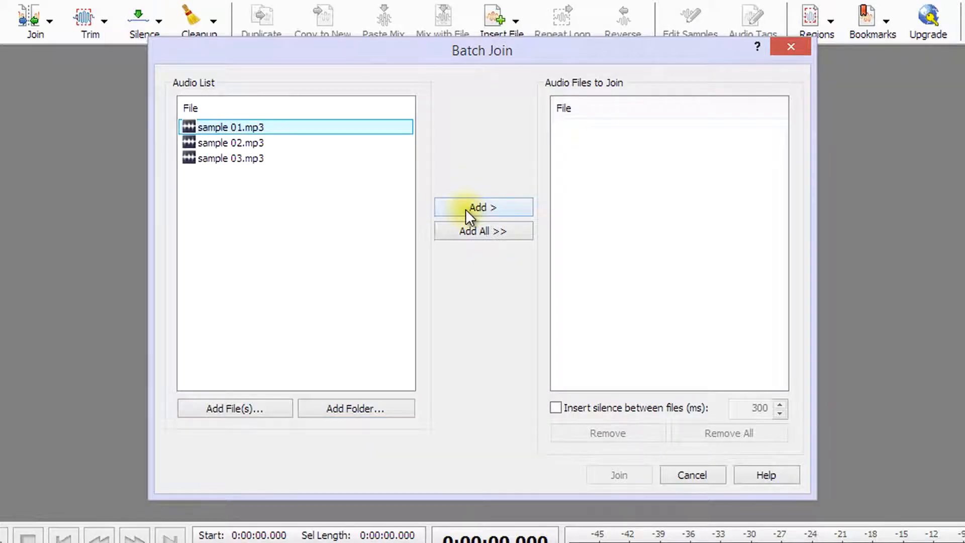
pyautogui.click(482, 207)
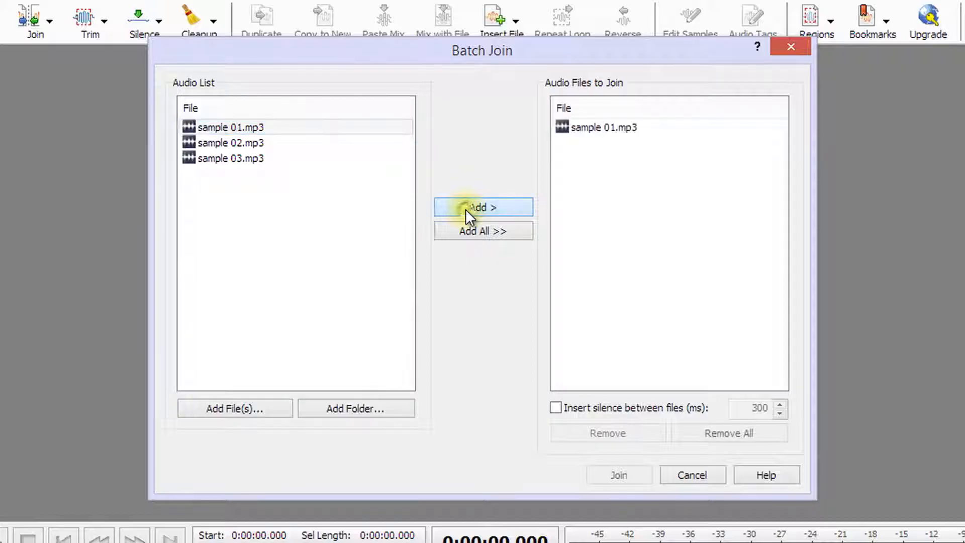
pyautogui.click(232, 142)
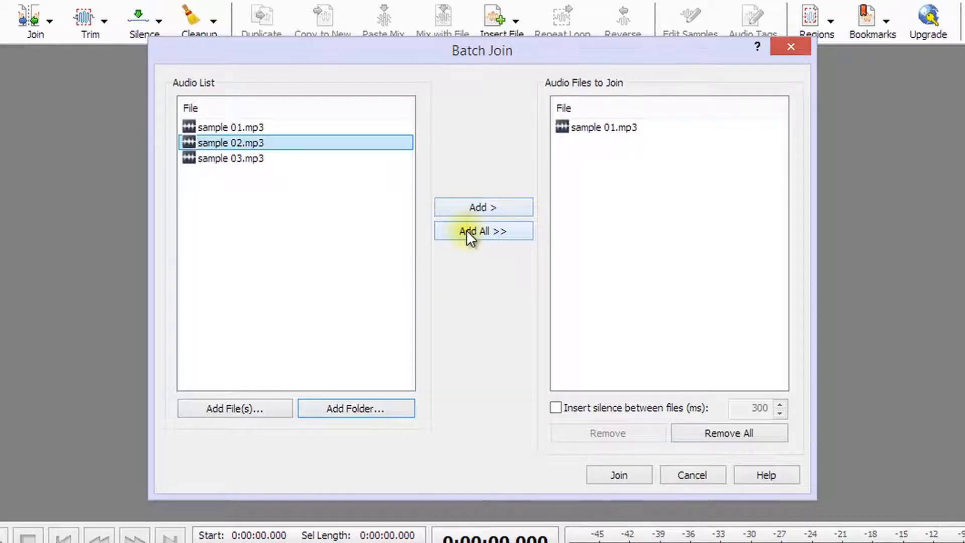
pyautogui.click(483, 231)
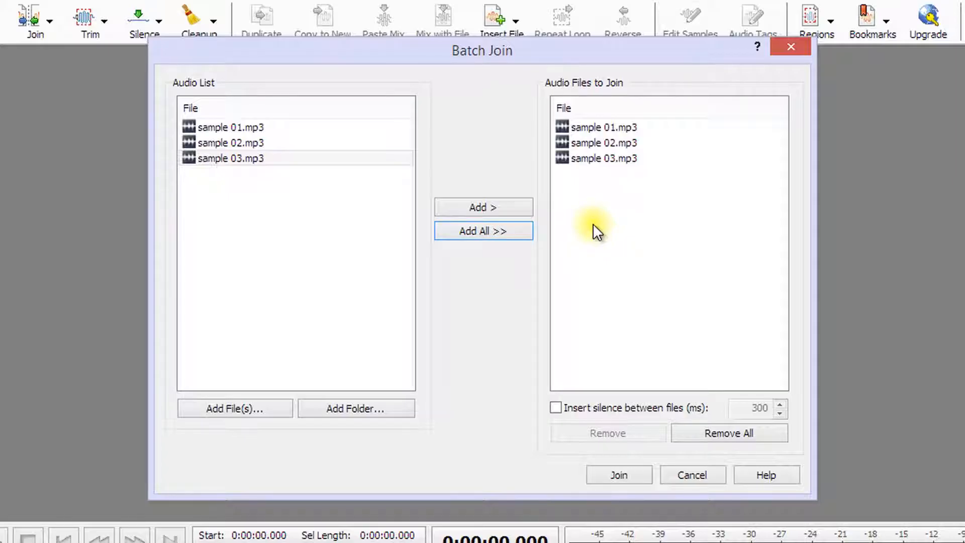
pyautogui.click(604, 142)
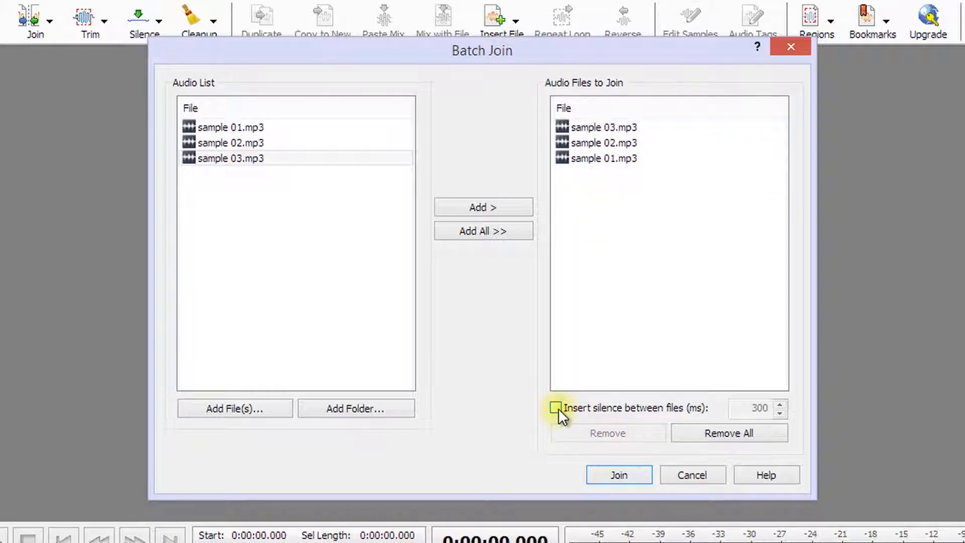
# Join the three samples with 1000 ms silence between files into recording Untitled_8.
pyautogui.click(555, 407)
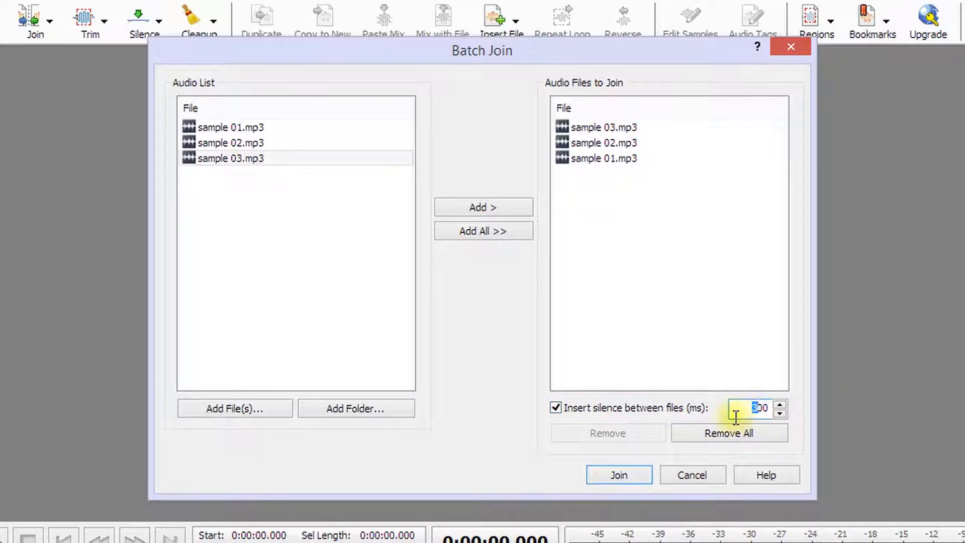
pyautogui.write('1000')
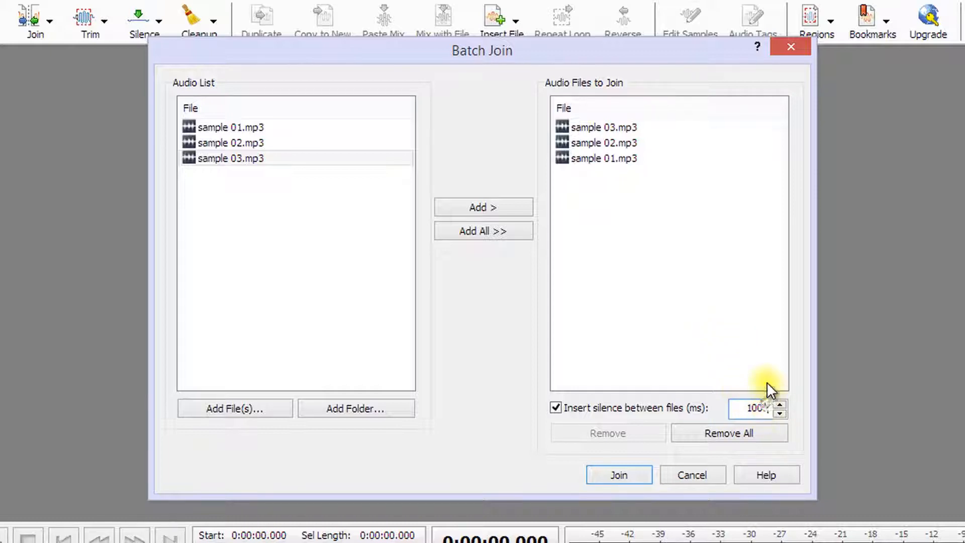
pyautogui.write('1000')
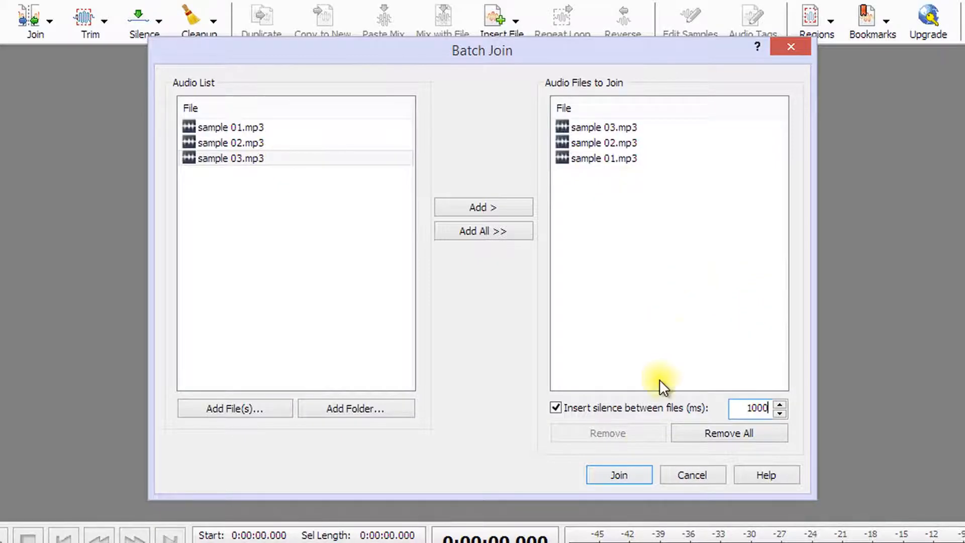
pyautogui.click(619, 474)
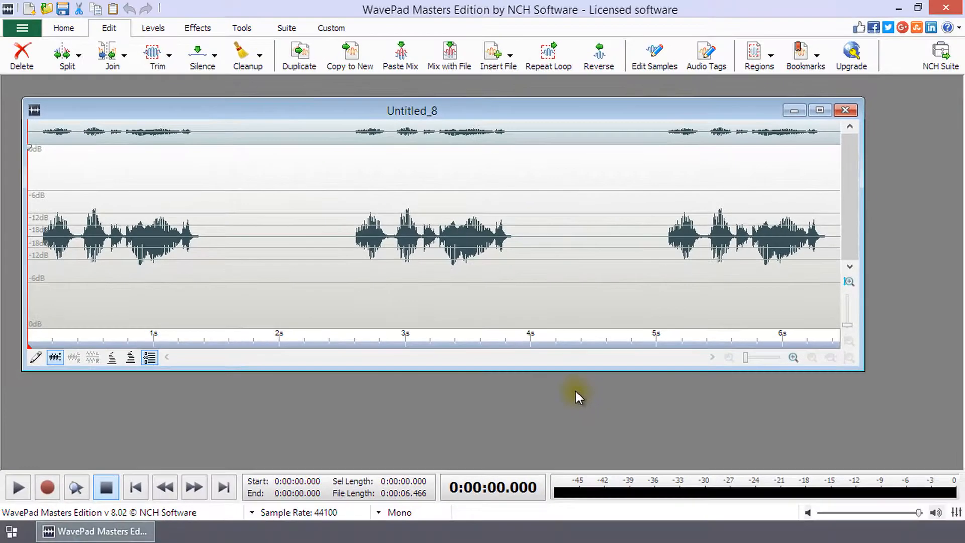
pyautogui.moveTo(464, 298)
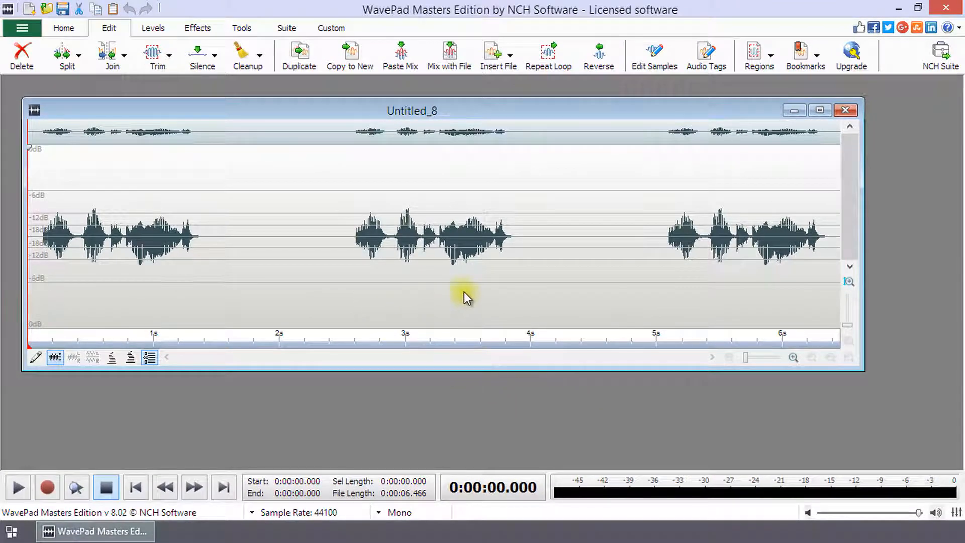
pyautogui.moveTo(504, 289)
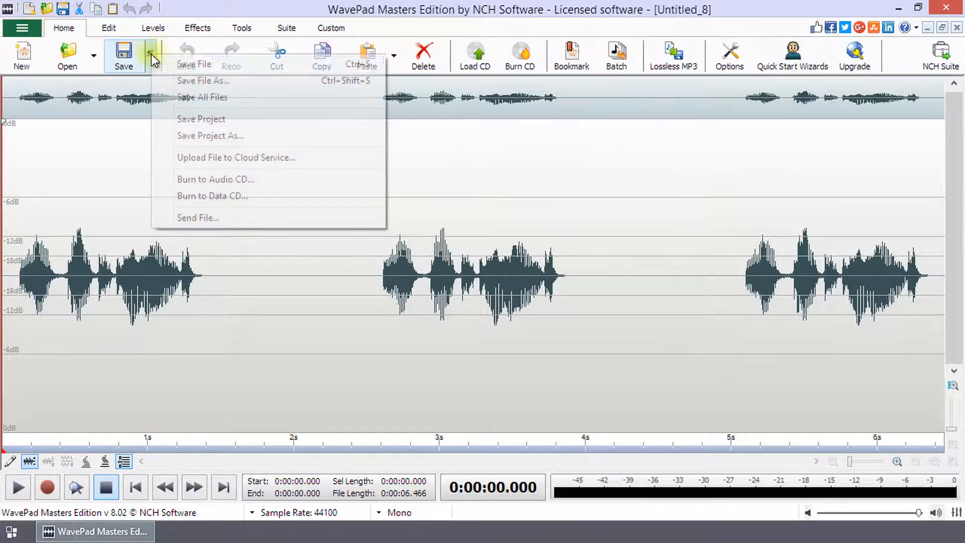
# Save the joined recording as joined.mp3 with the default MP3 encoder settings.
pyautogui.click(203, 80)
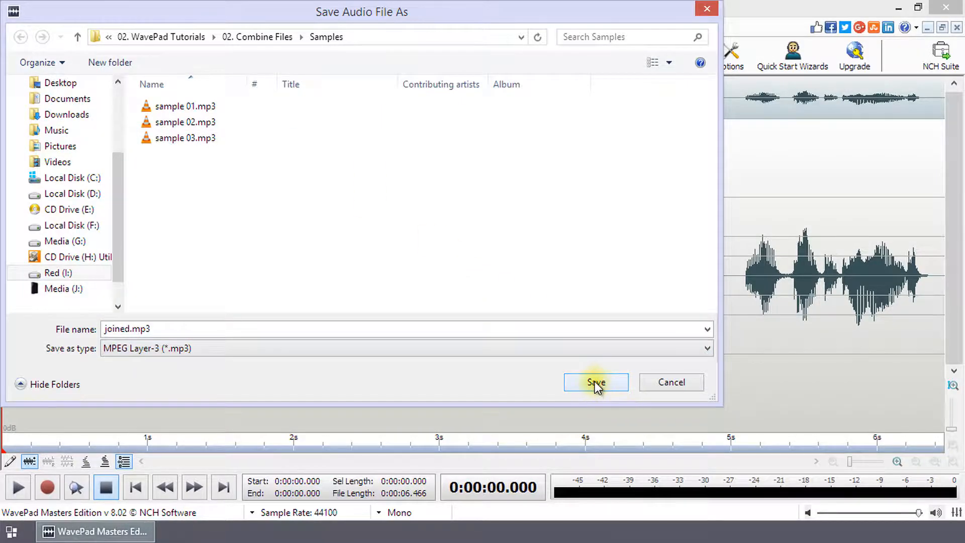
pyautogui.click(595, 382)
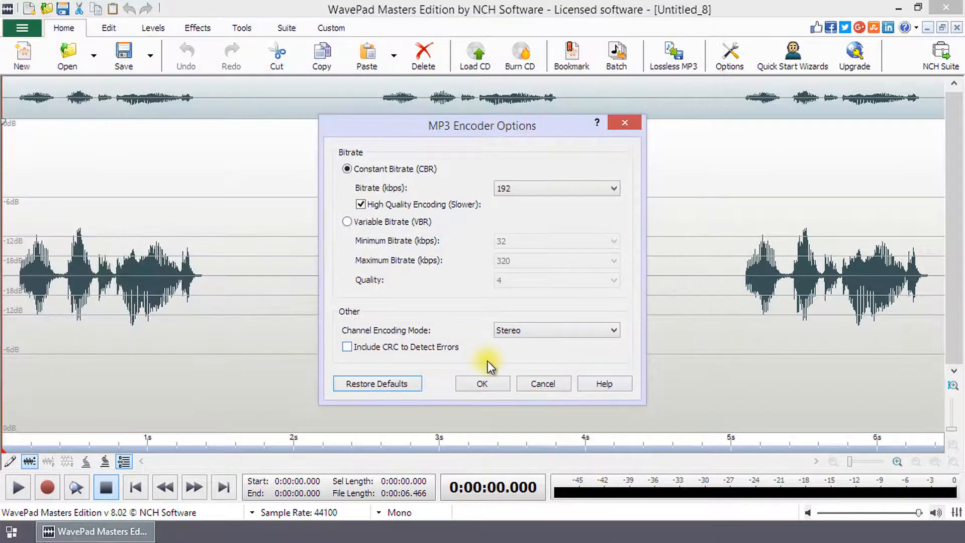
pyautogui.click(481, 383)
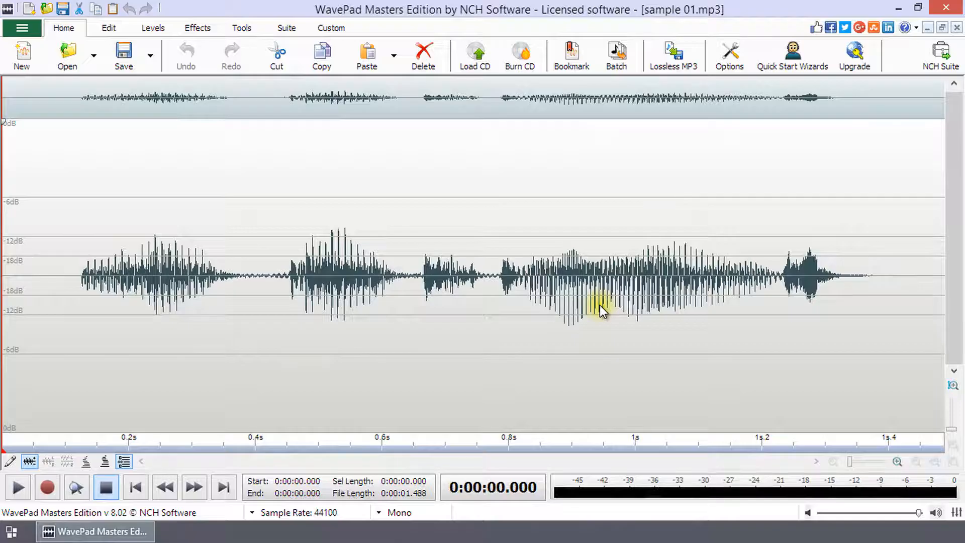
pyautogui.moveTo(790, 154)
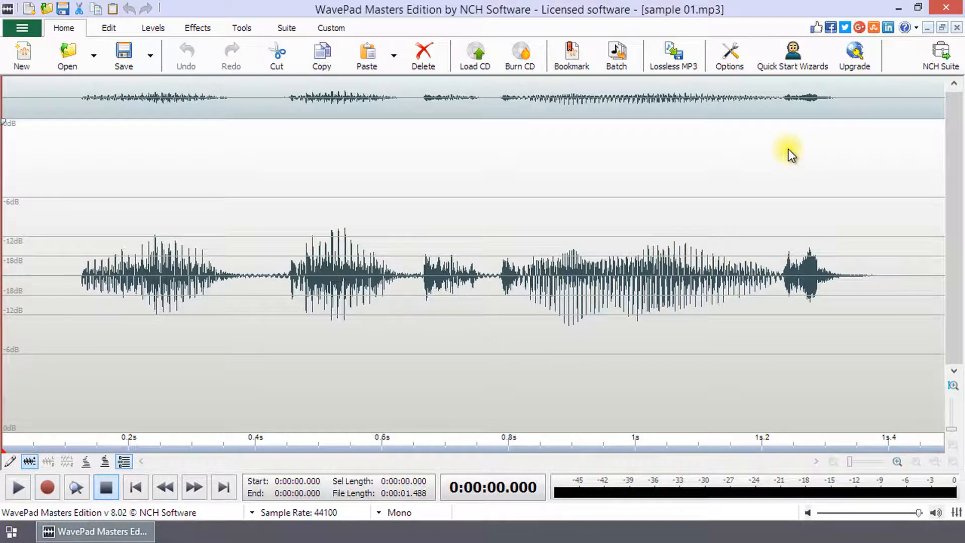
# Open sample 02.mp3 from the Samples folder in WavePad beside sample 01.mp3.
pyautogui.click(233, 126)
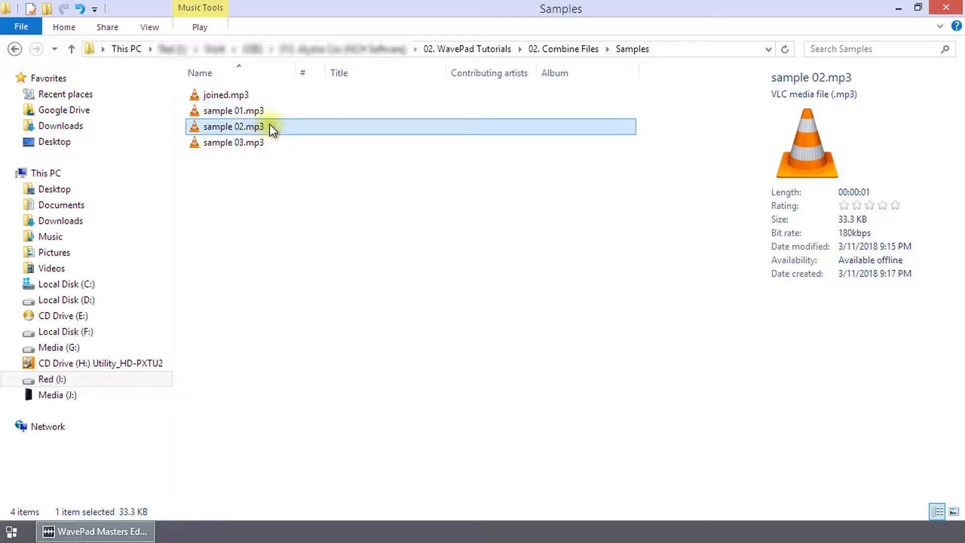
pyautogui.doubleClick(232, 127)
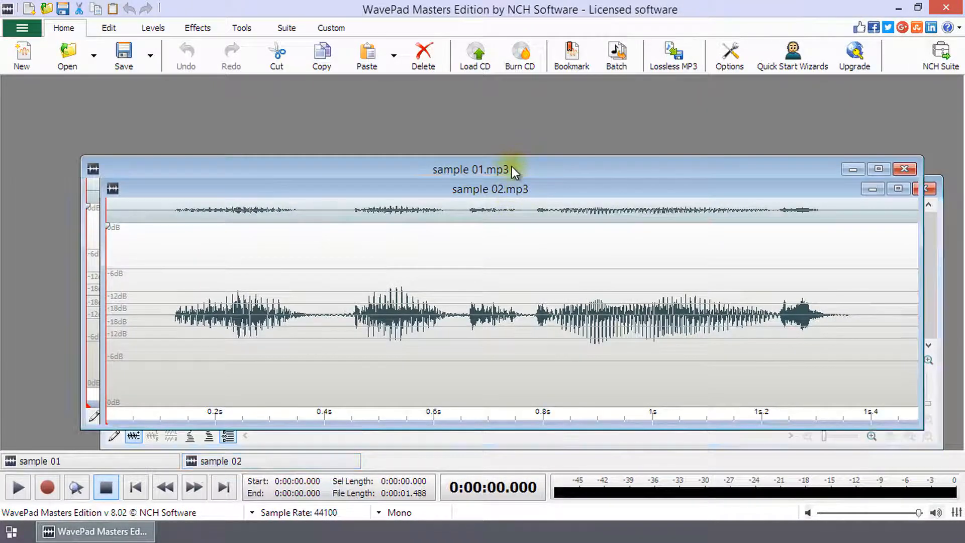
pyautogui.moveTo(491, 170); pyautogui.dragTo(424, 123)
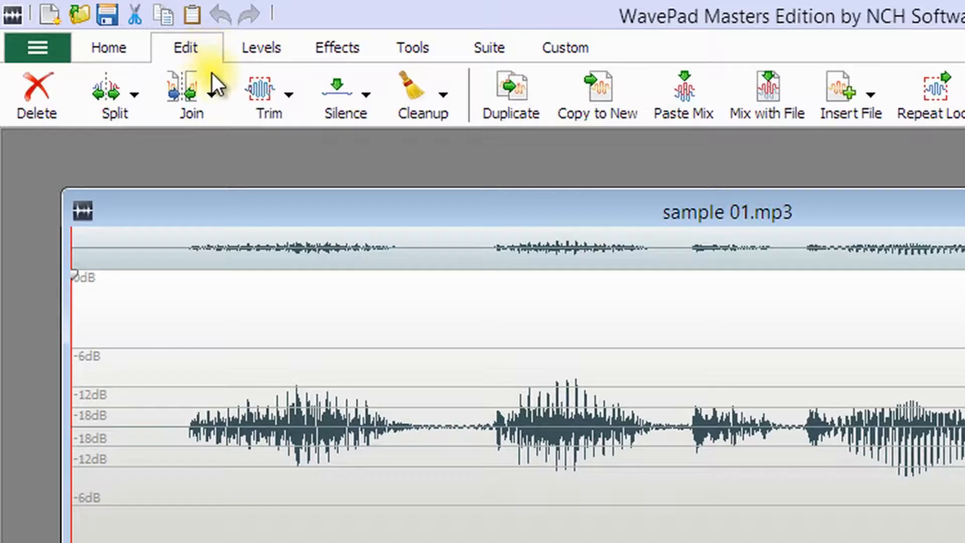
# Join sample 01 as the left channel to sample 02, creating stereo recording Untitled_10.
pyautogui.click(219, 96)
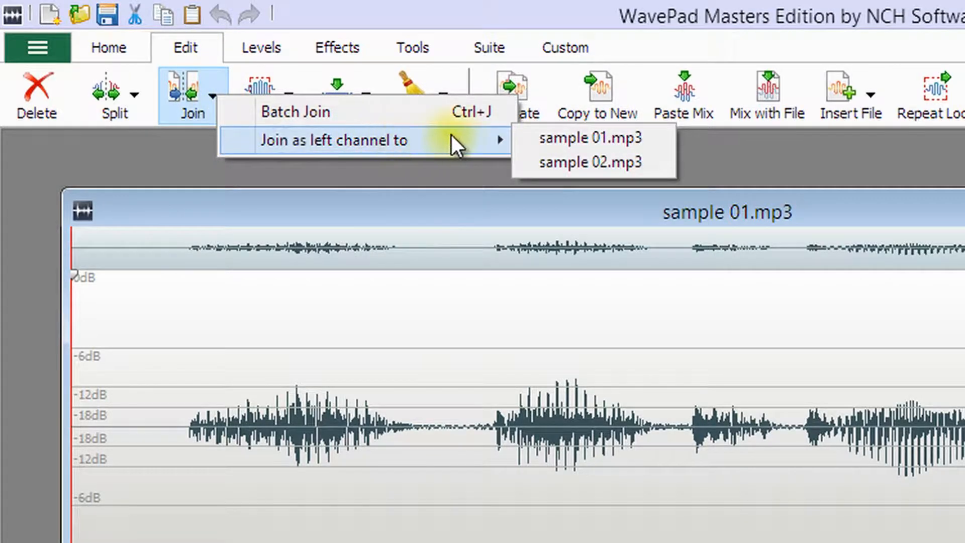
pyautogui.moveTo(462, 145)
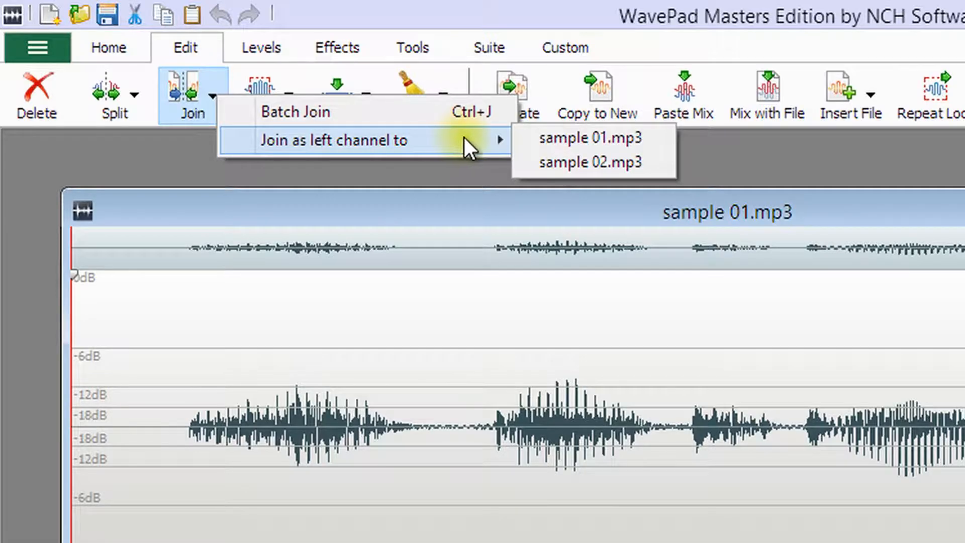
pyautogui.moveTo(592, 162)
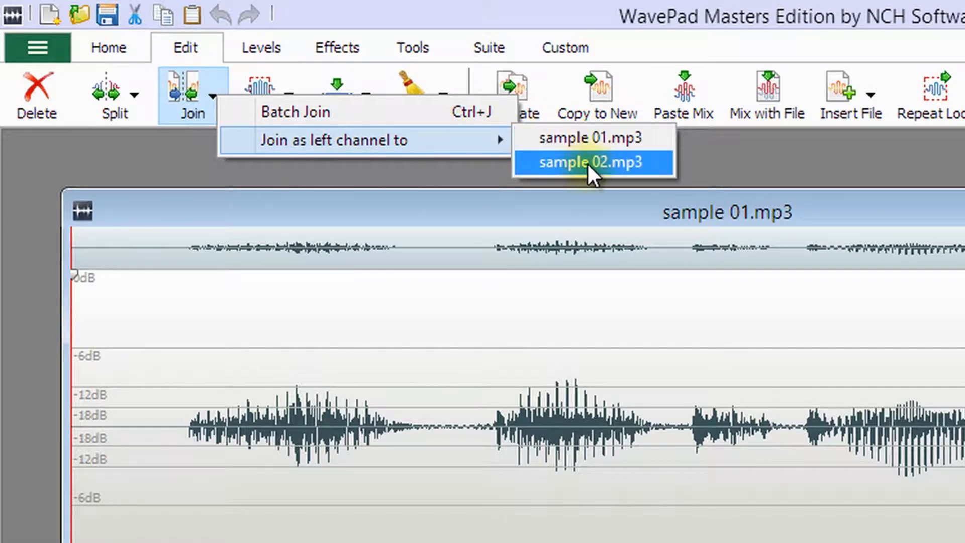
pyautogui.click(592, 162)
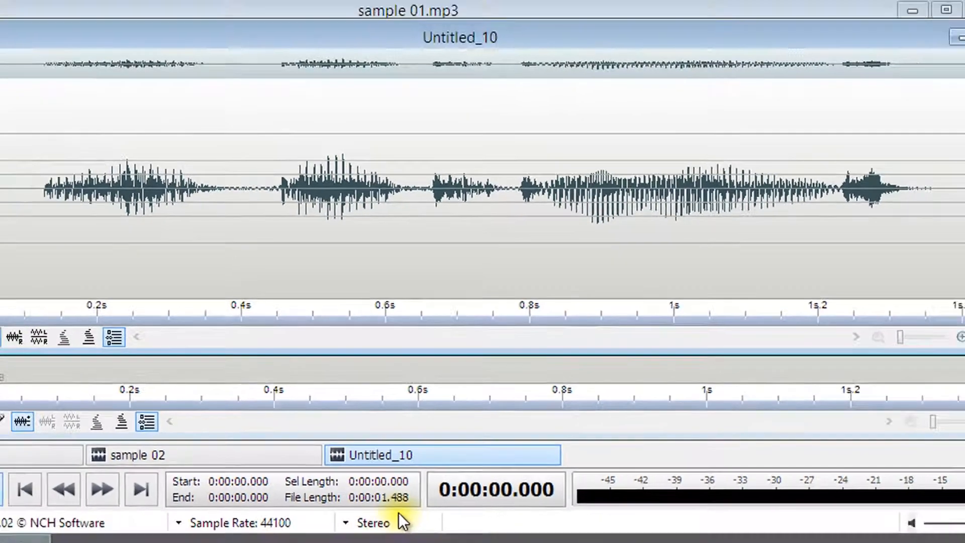
# Save the stereo recording as stereo.wav with the default Wave encoder settings.
pyautogui.click(123, 55)
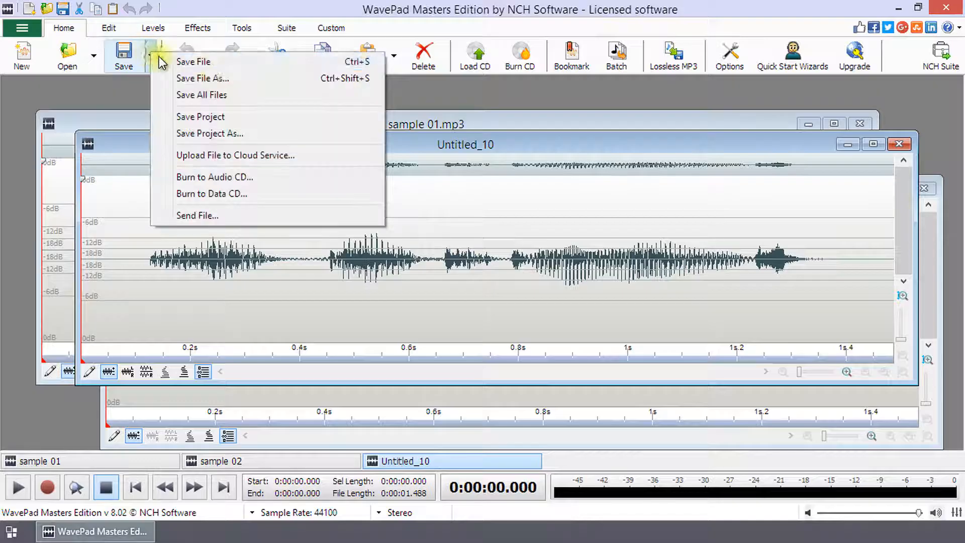
pyautogui.click(202, 79)
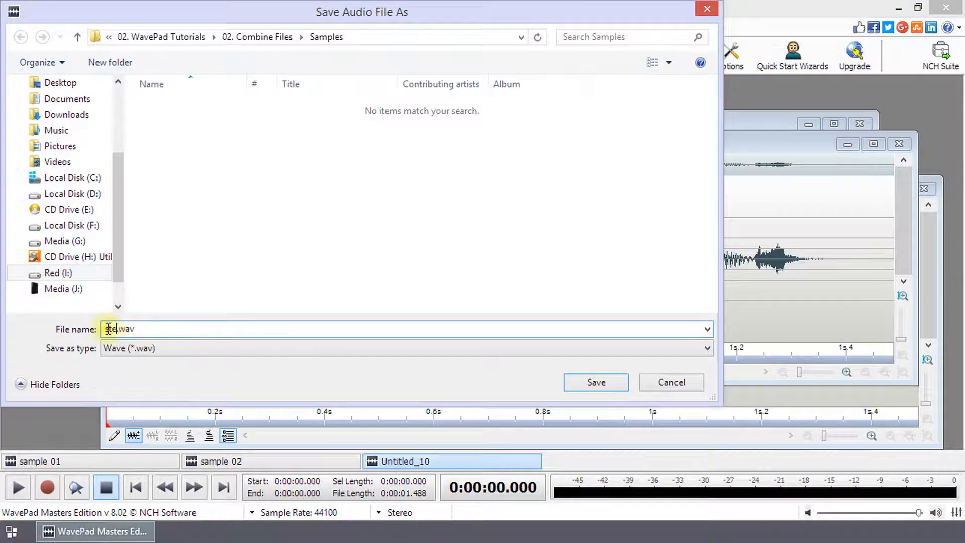
pyautogui.click(594, 382)
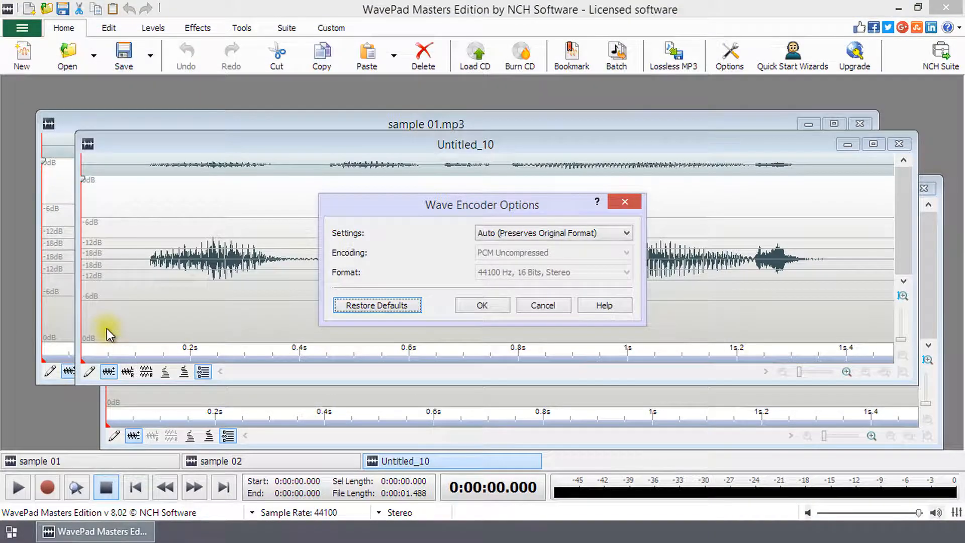
pyautogui.click(482, 305)
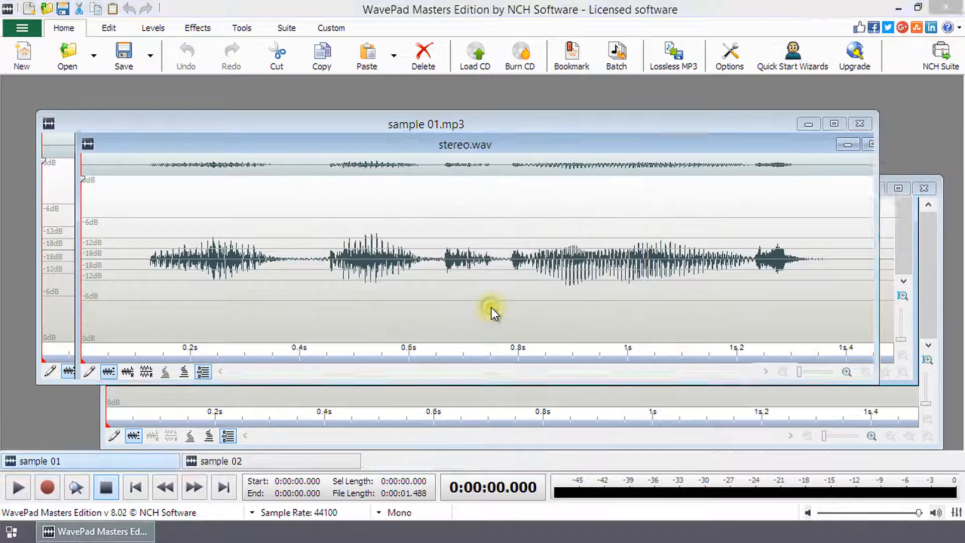